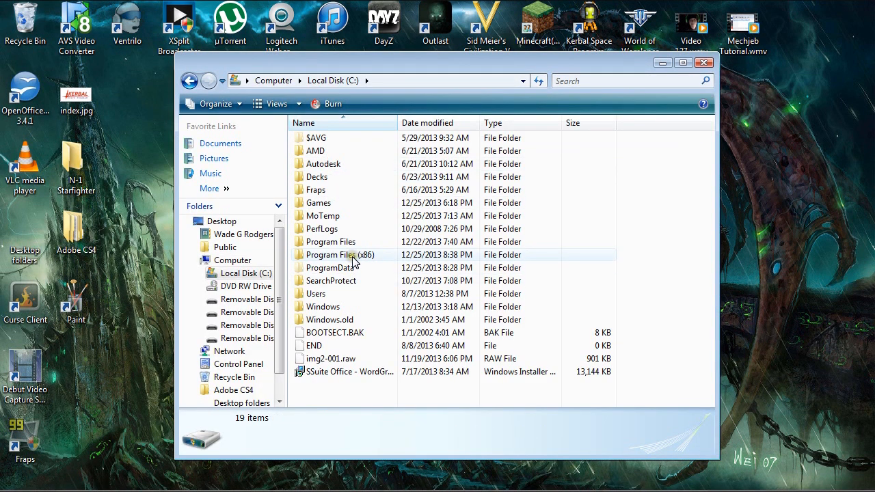
Browse Program Files (x86) > Steam > SteamApps > common > Kerbal Space Program > GameData > Squad.
double_click(340, 254)
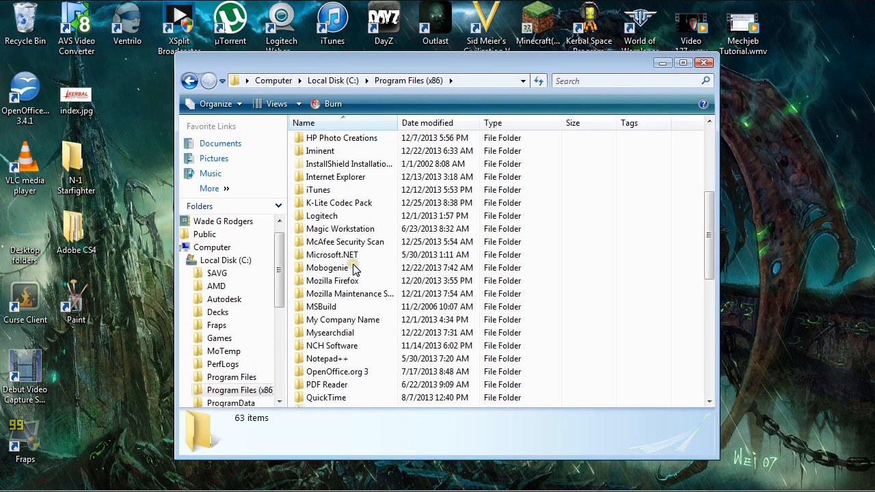
scroll("down", 3)
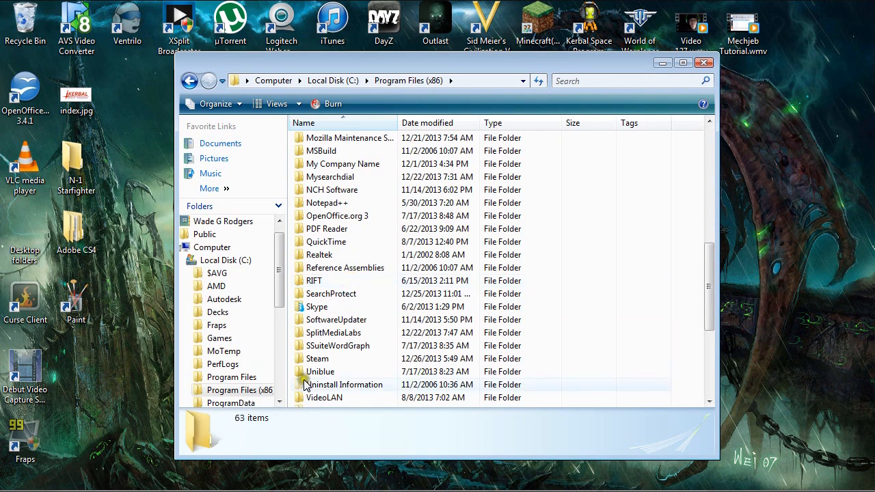
double_click(317, 358)
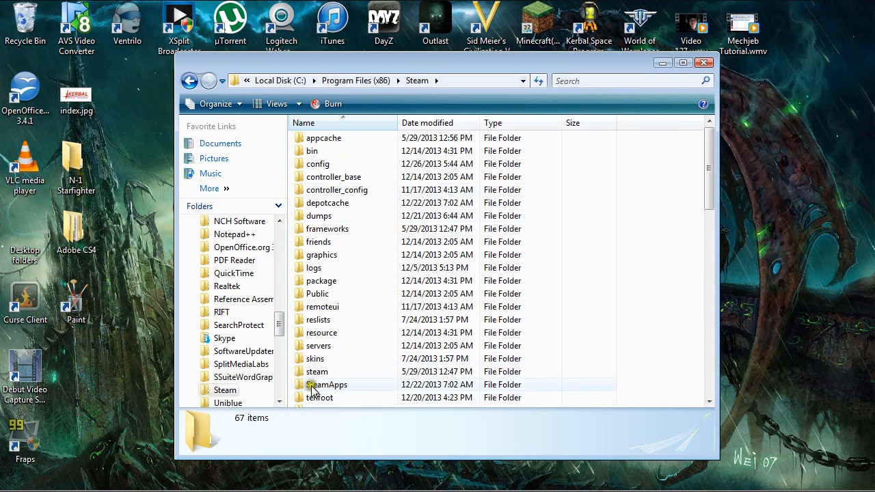
double_click(327, 384)
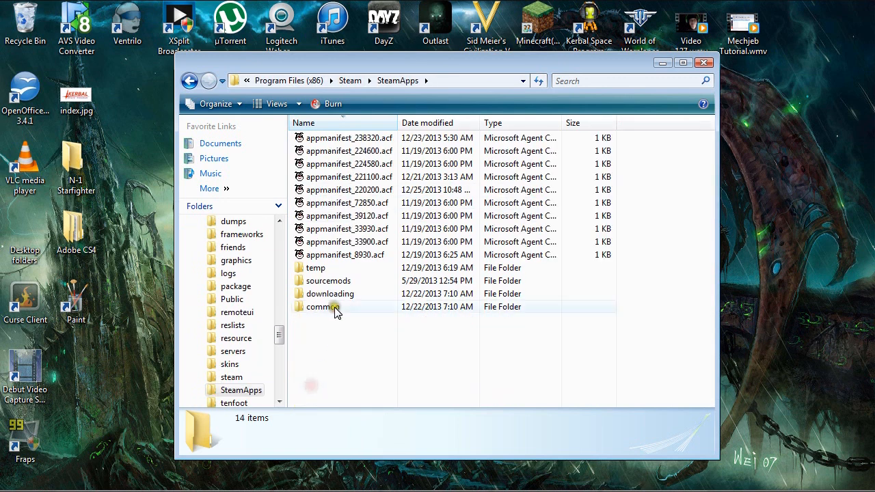
double_click(328, 306)
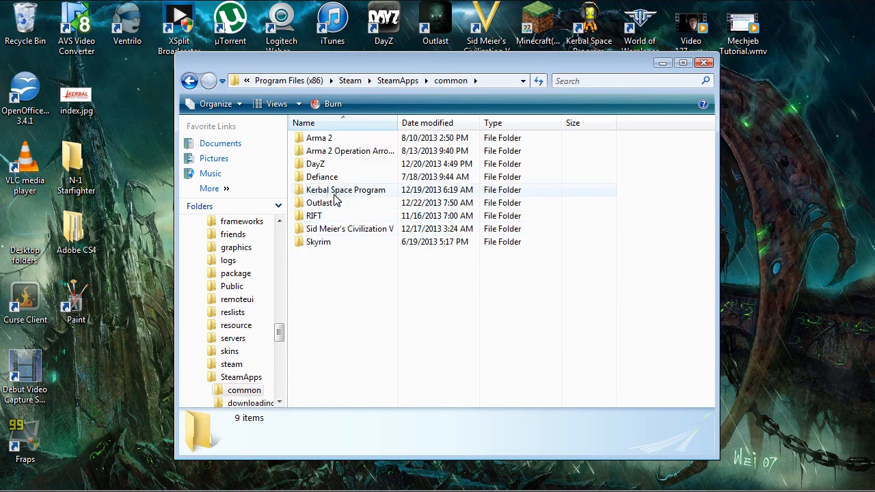
double_click(344, 189)
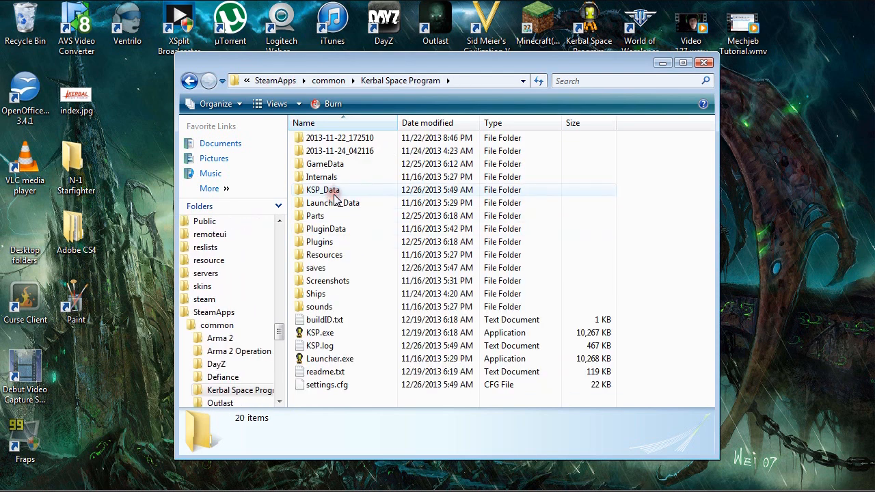
mouse_move(335, 176)
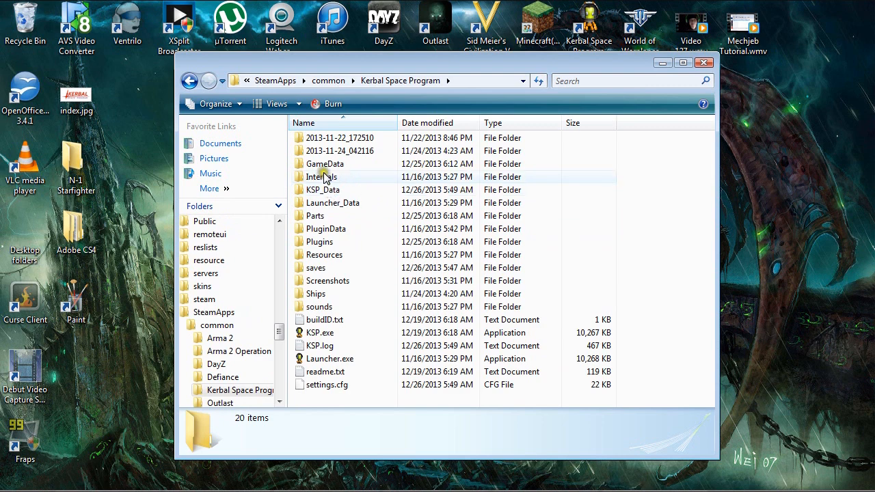
double_click(326, 163)
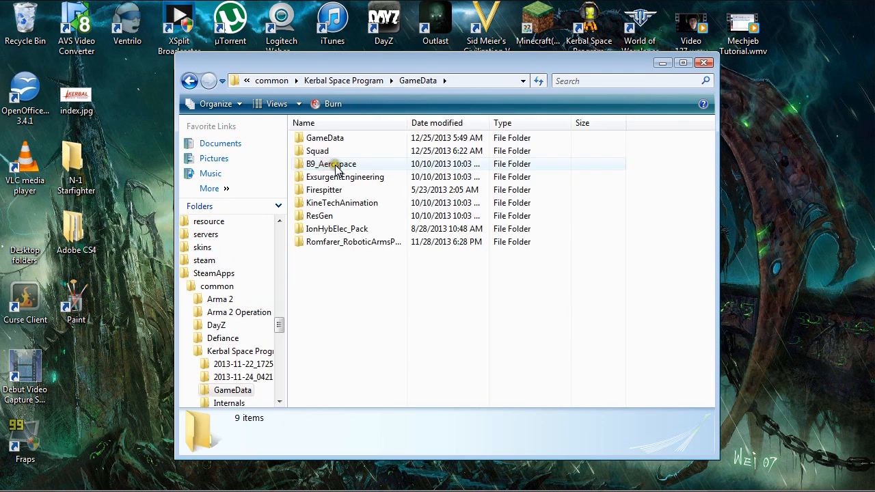
double_click(319, 150)
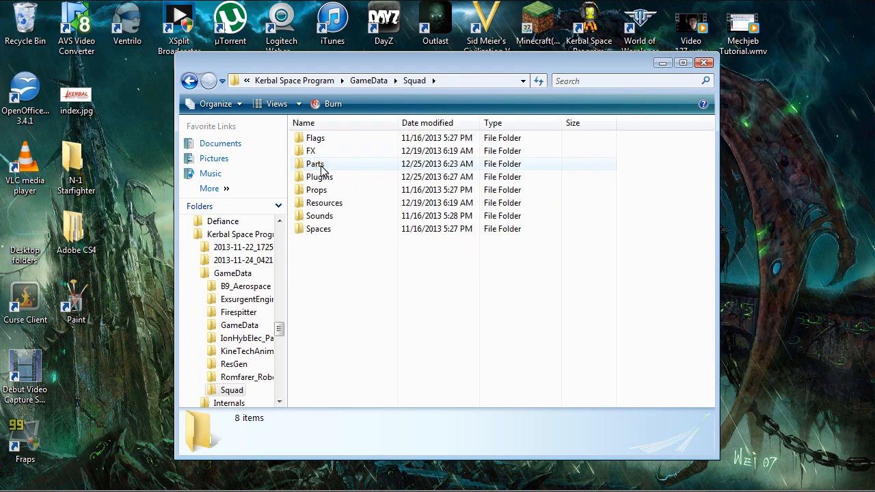
Enter Parts > MechJeb2_AR202 and open its part.cfg in Notepad++.
double_click(315, 164)
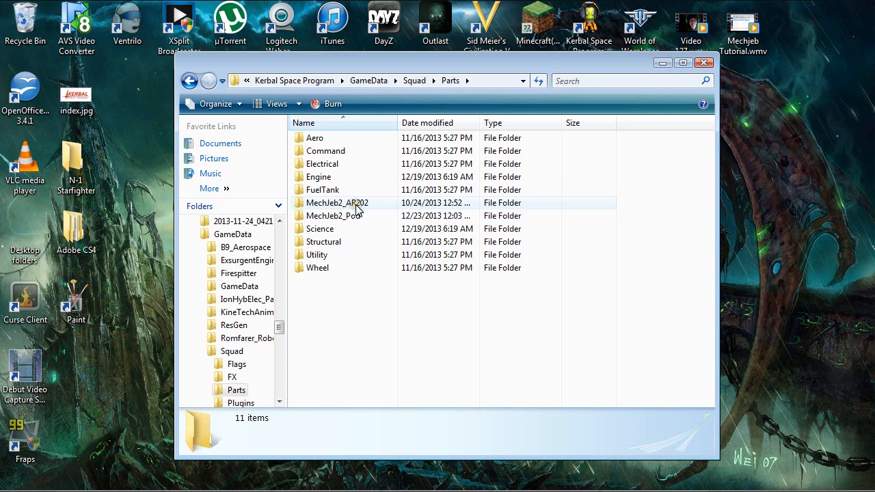
mouse_move(339, 220)
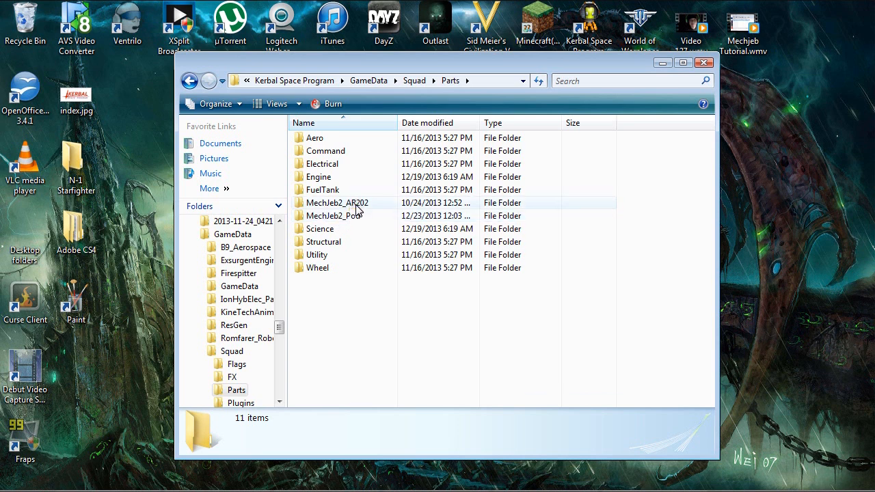
left_click(338, 202)
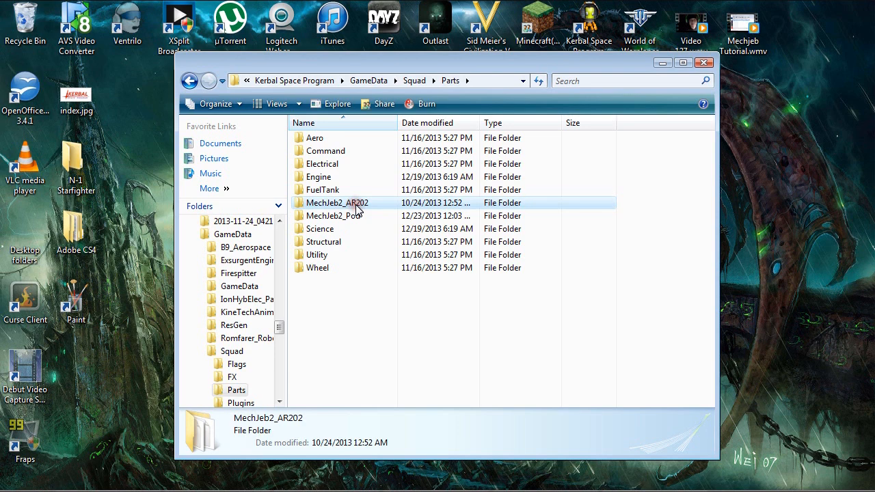
double_click(334, 202)
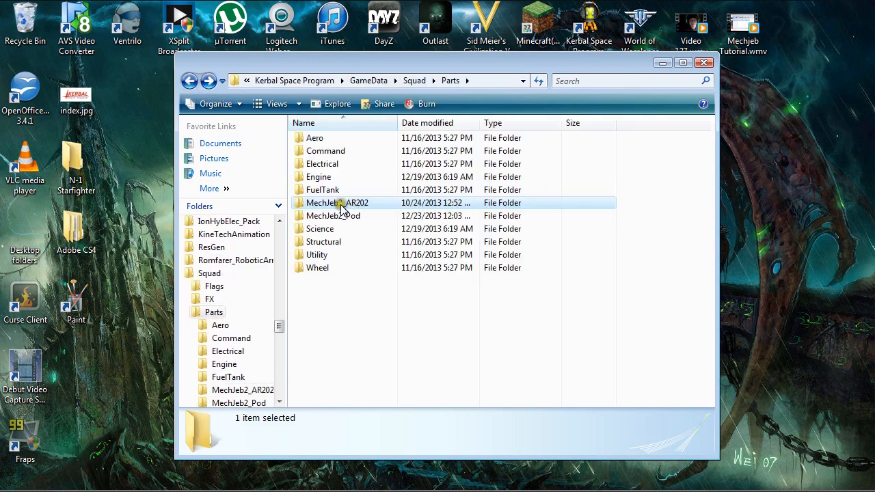
left_click(336, 203)
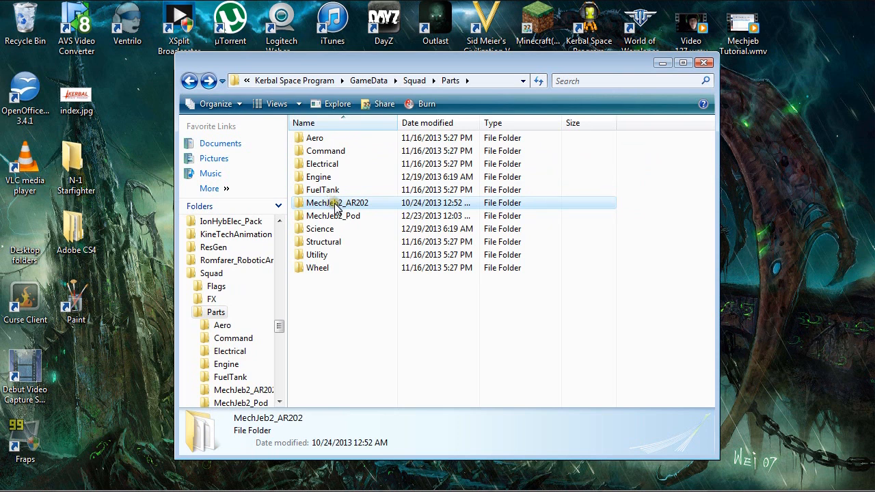
double_click(343, 202)
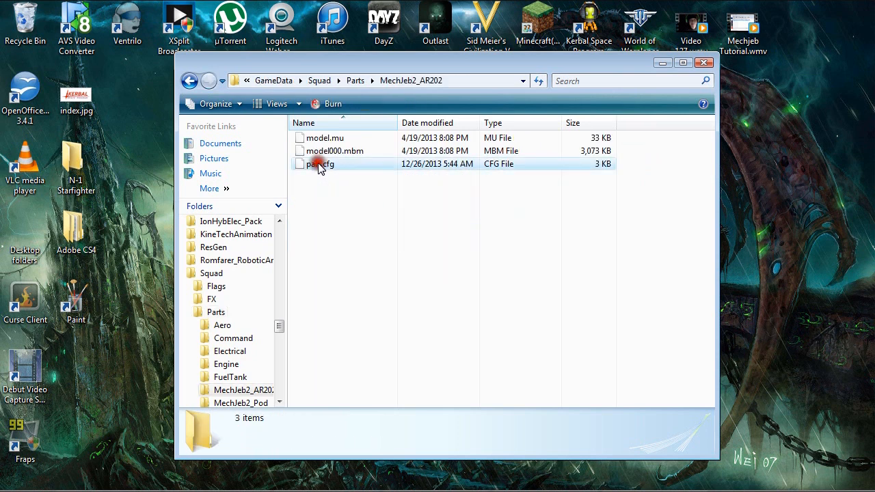
right_click(318, 164)
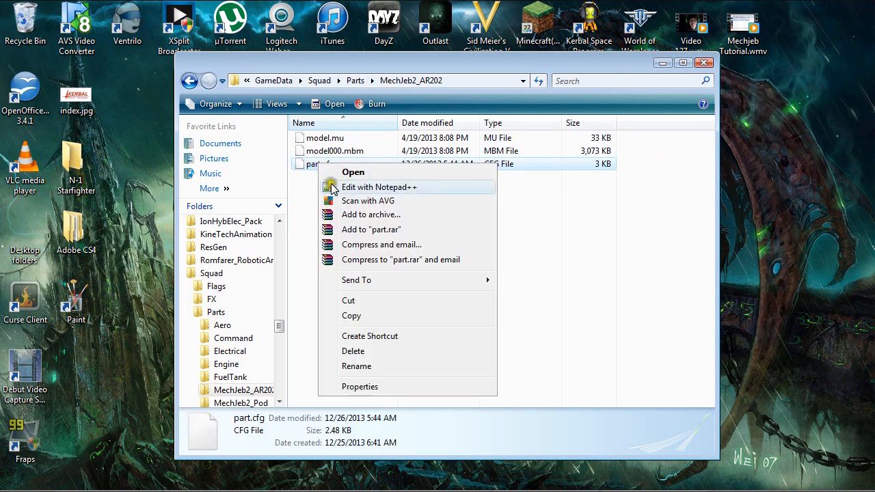
left_click(378, 186)
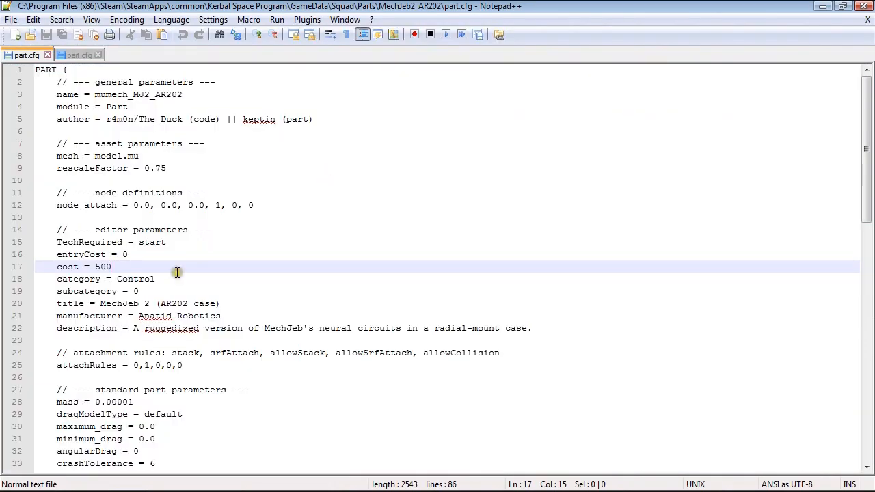
mouse_move(148, 260)
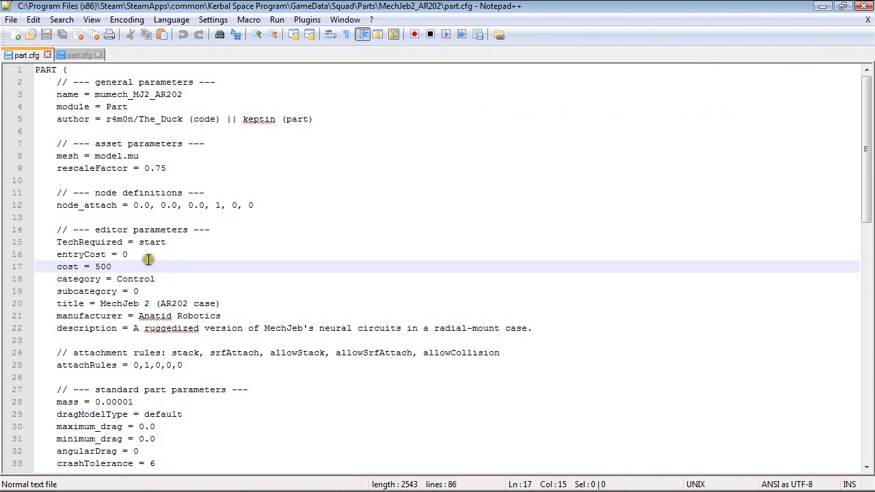
left_click(170, 242)
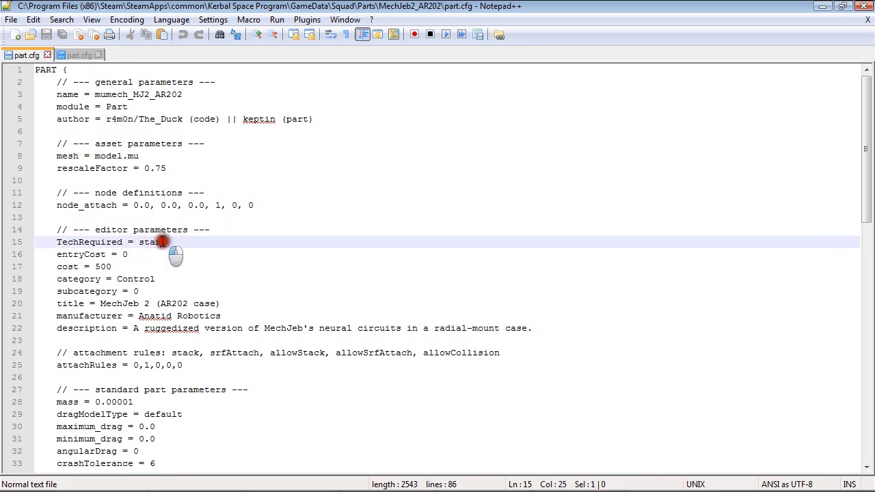
double_click(151, 242)
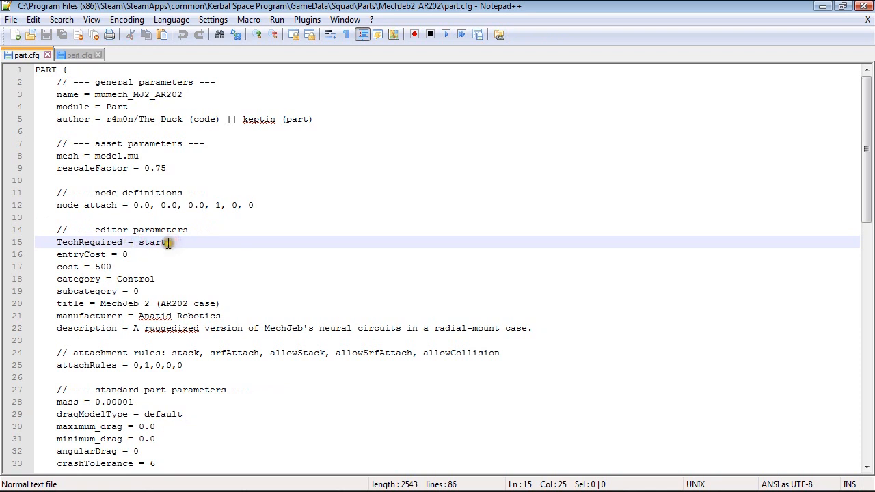
mouse_move(207, 246)
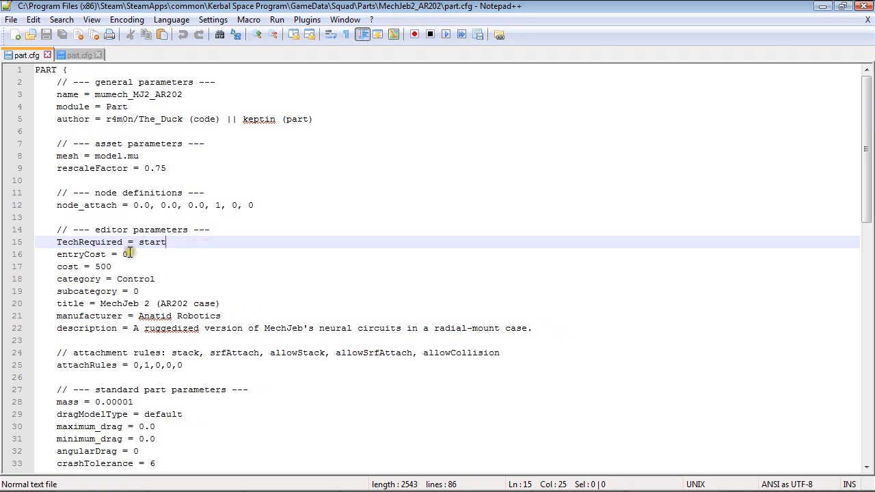
left_click(132, 254)
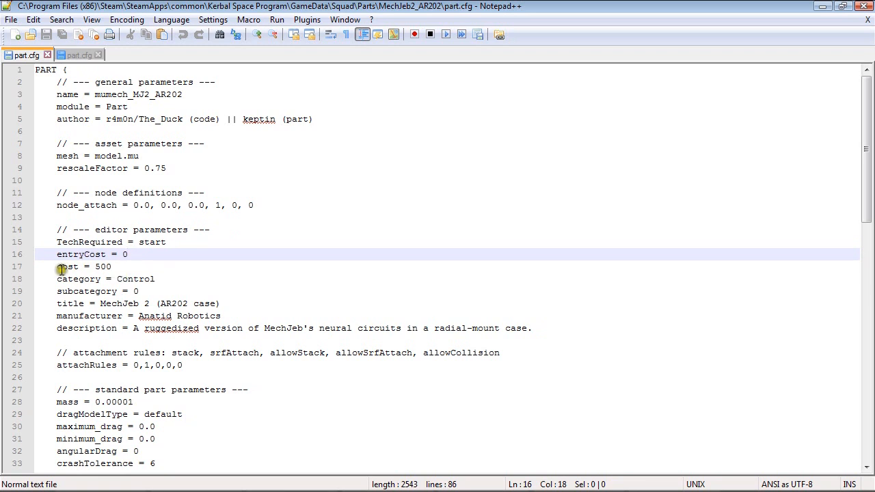
left_click(123, 266)
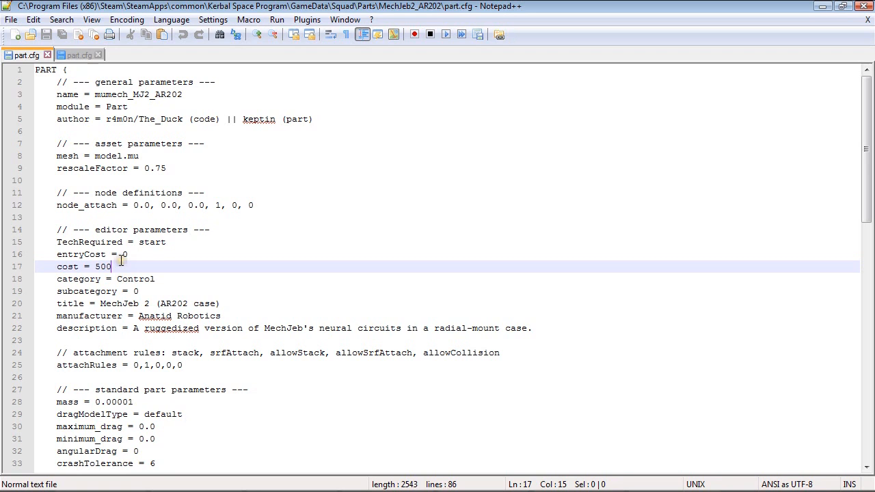
Open Notepad++'s File menu over part.cfg.
left_click(11, 20)
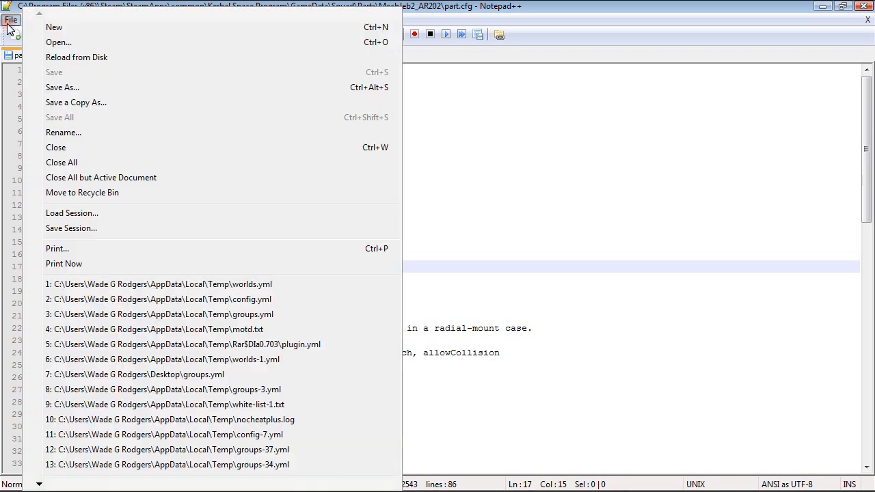
mouse_move(60, 72)
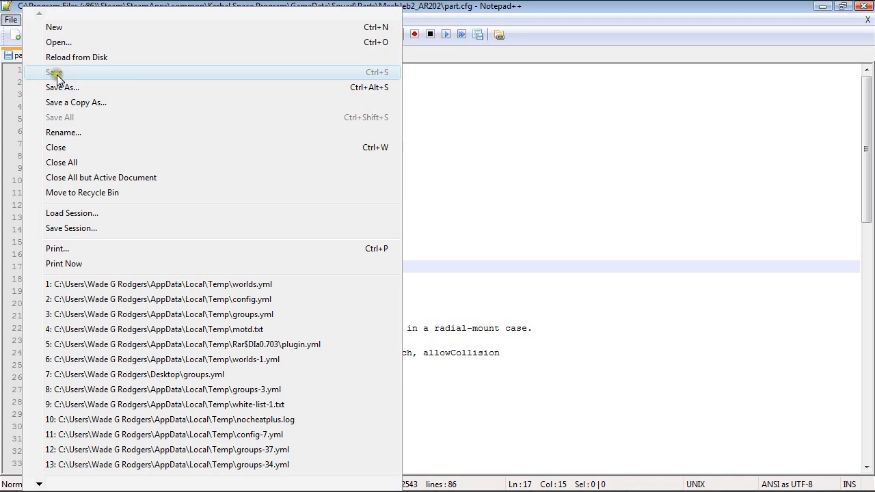
mouse_move(66, 86)
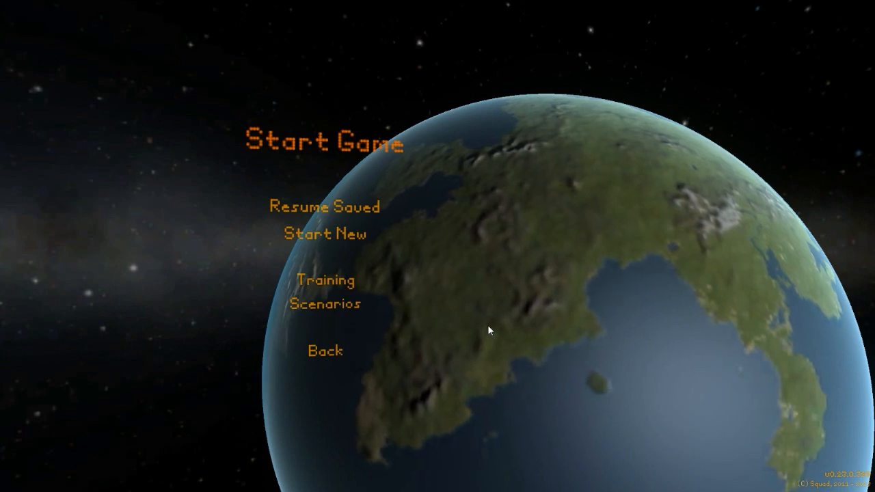
Start a new Career game with player name 'echjebtest'.
left_click(321, 234)
type("m")
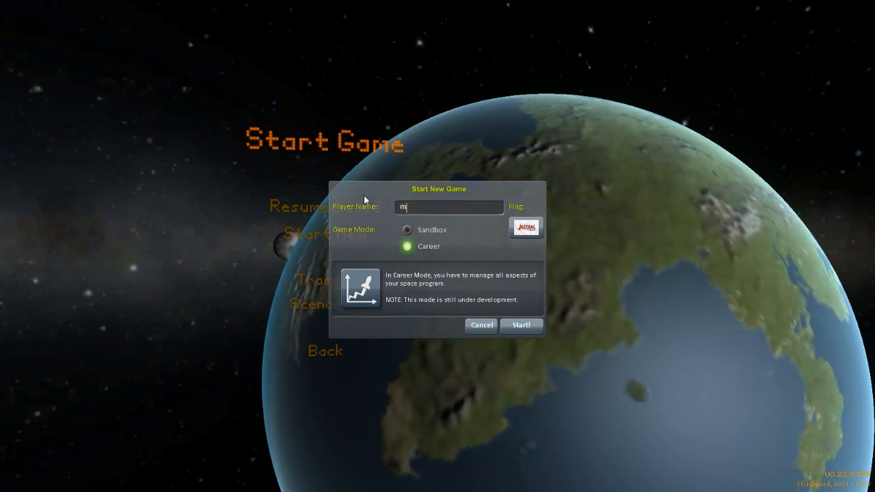
type("echjebtest")
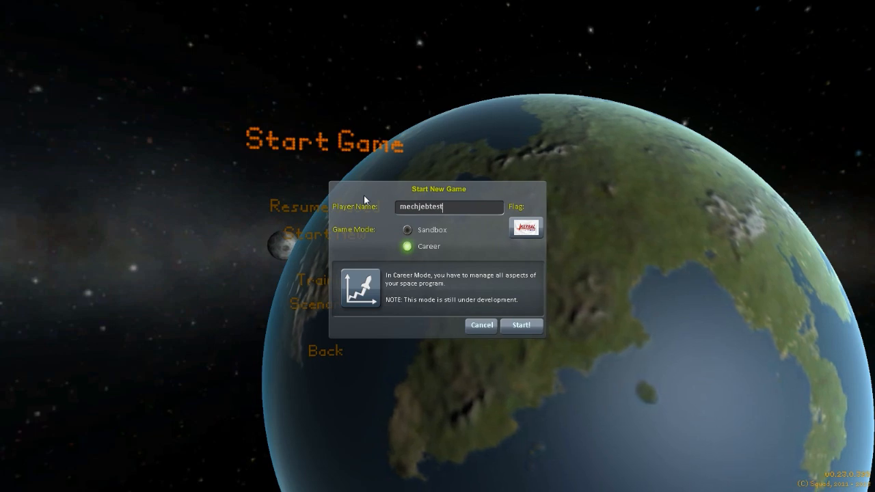
left_click(520, 326)
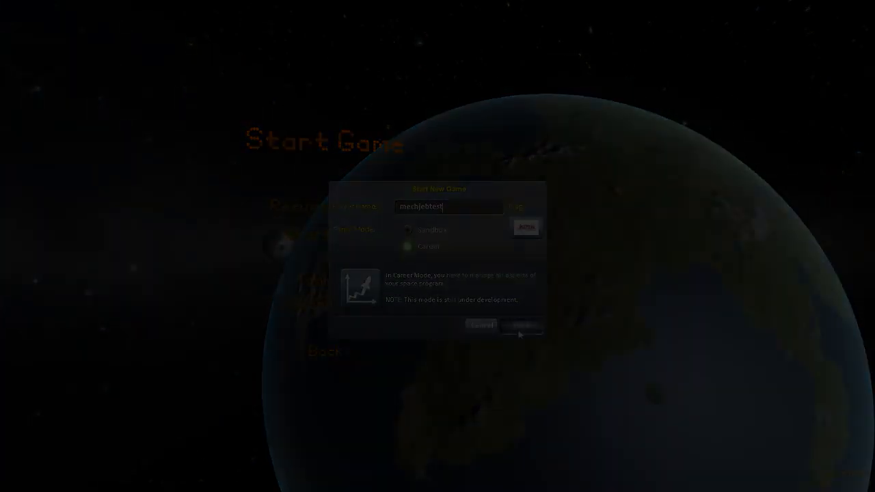
left_click(521, 326)
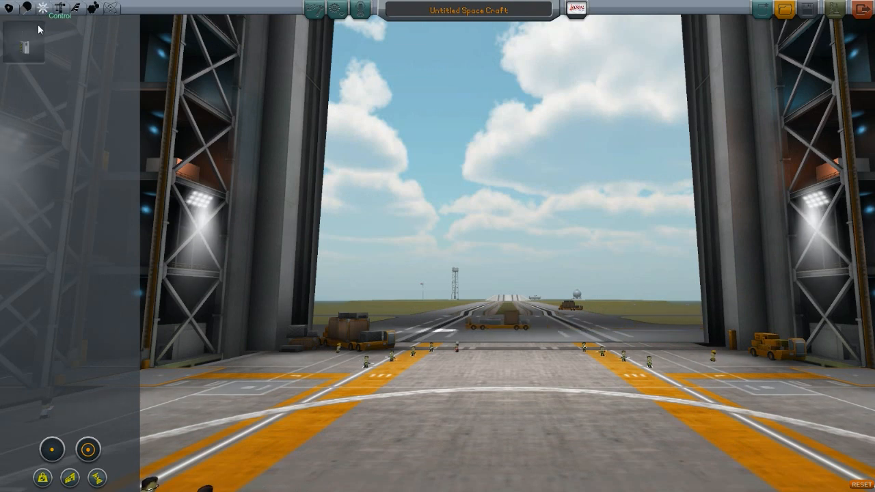
mouse_move(32, 46)
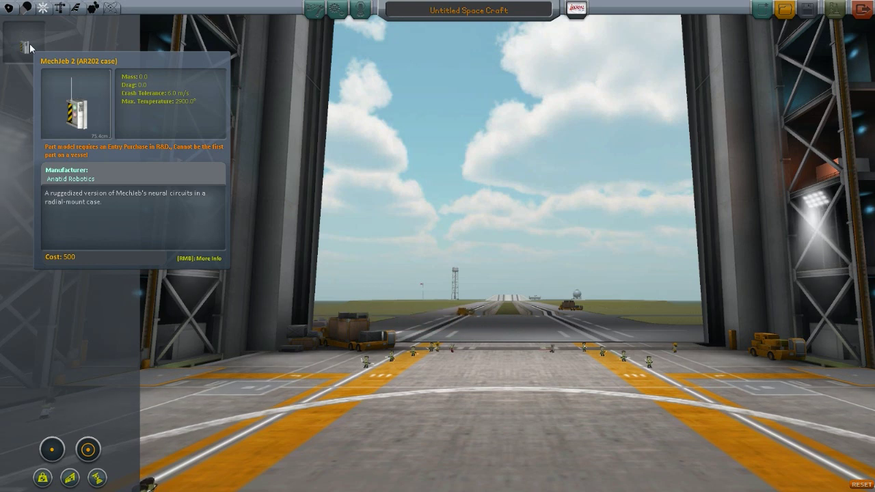
mouse_move(76, 74)
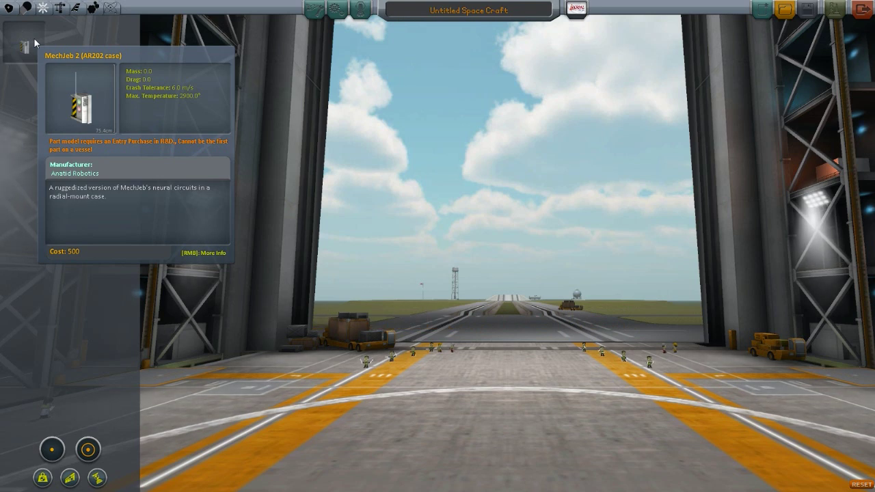
mouse_move(61, 128)
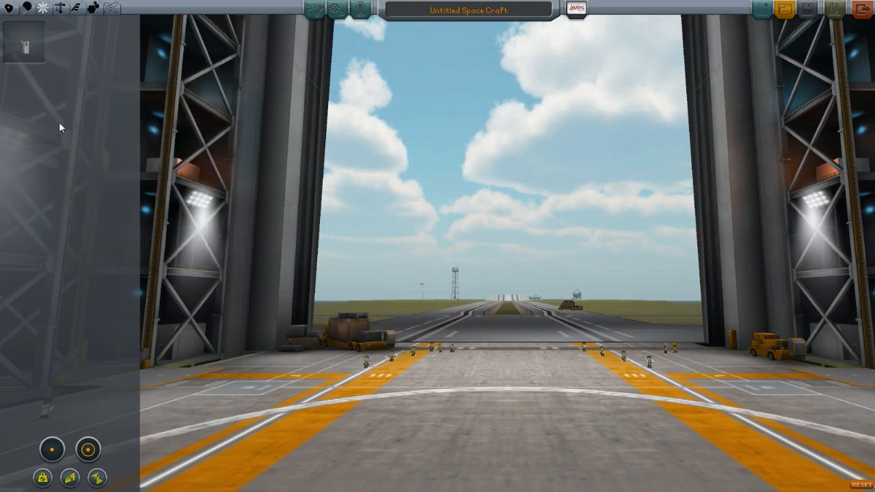
mouse_move(27, 43)
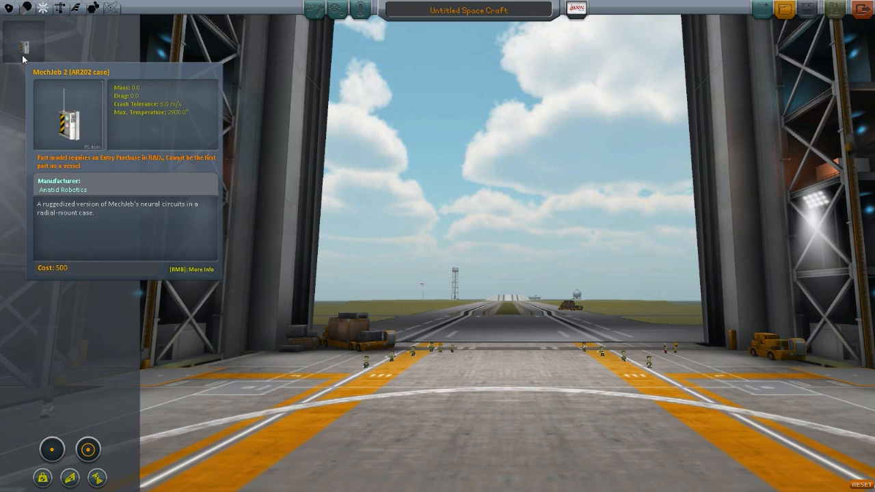